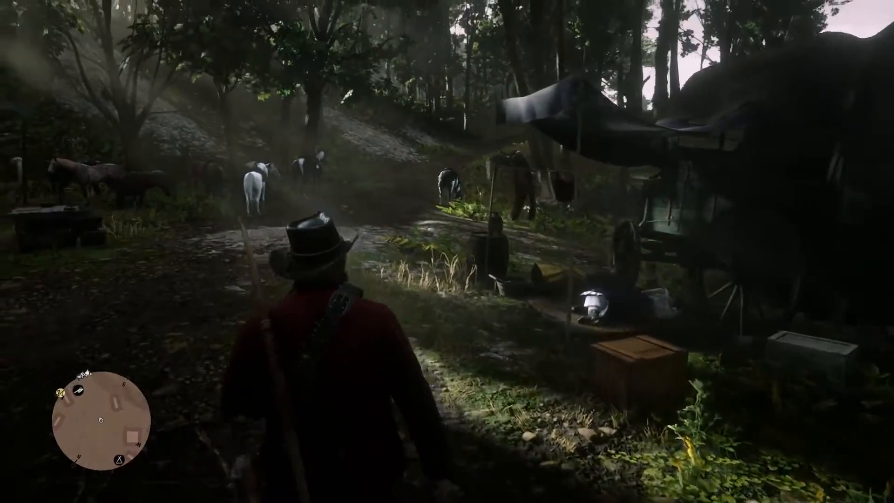
mouse_move(447, 252)
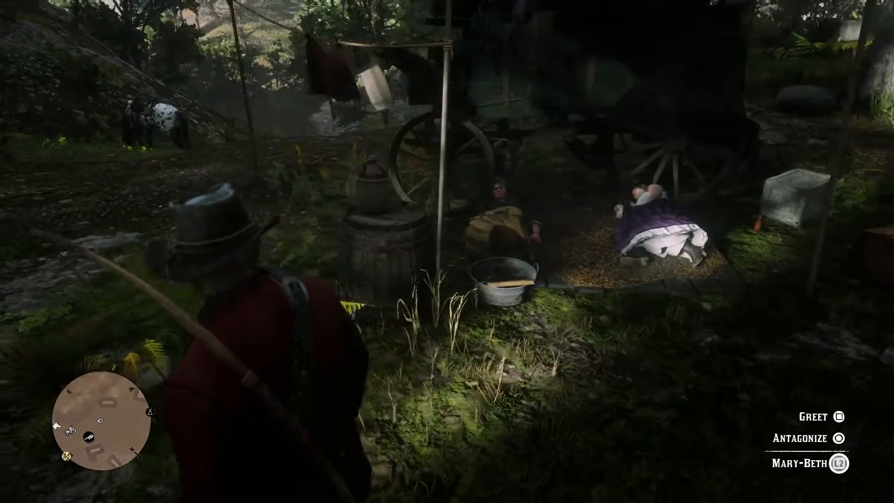
mouse_move(447, 251)
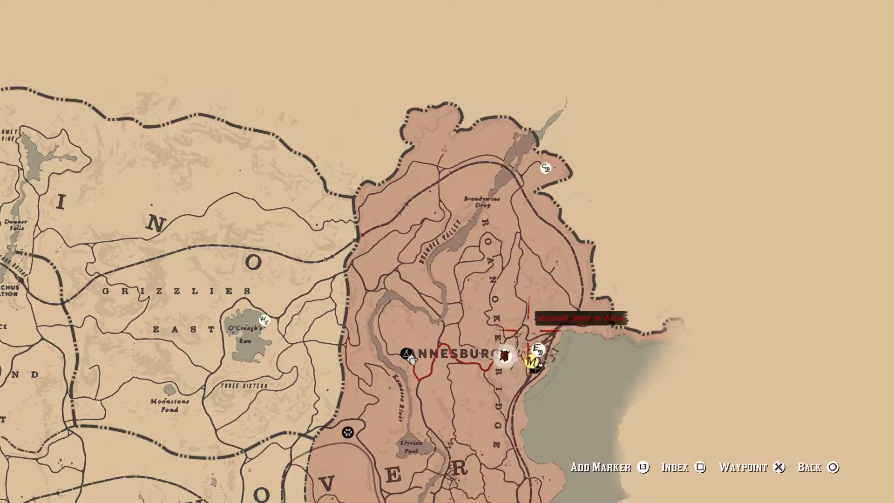
- Zoom the map around Annesburg to view the red route from Arthur's position
scroll(down, 3)
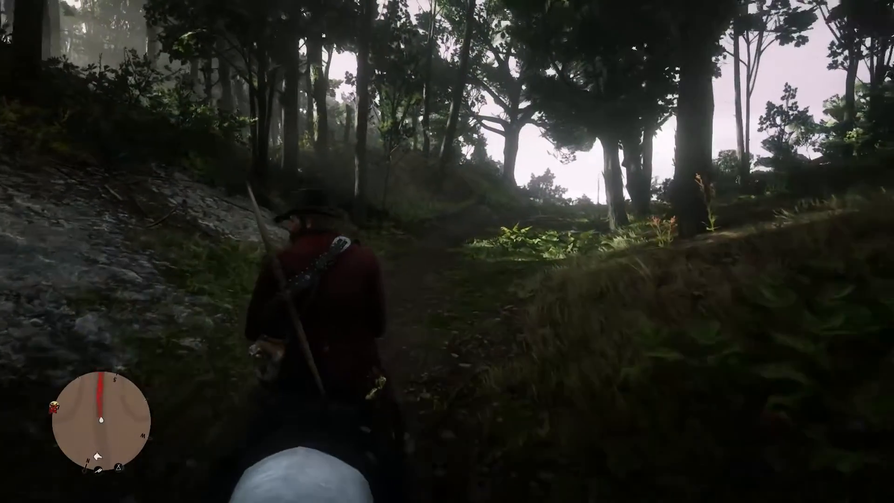
- Ride the white horse forward along the dark forest trail, away from camp
key(w)
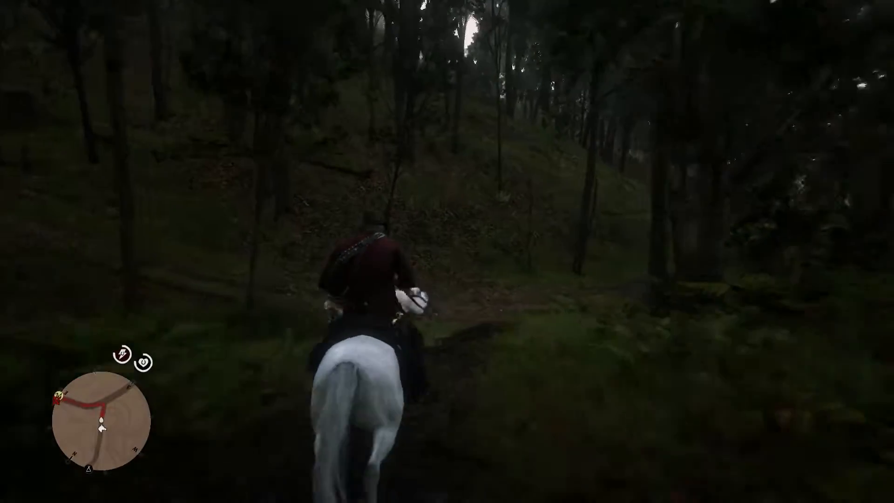
key(w)
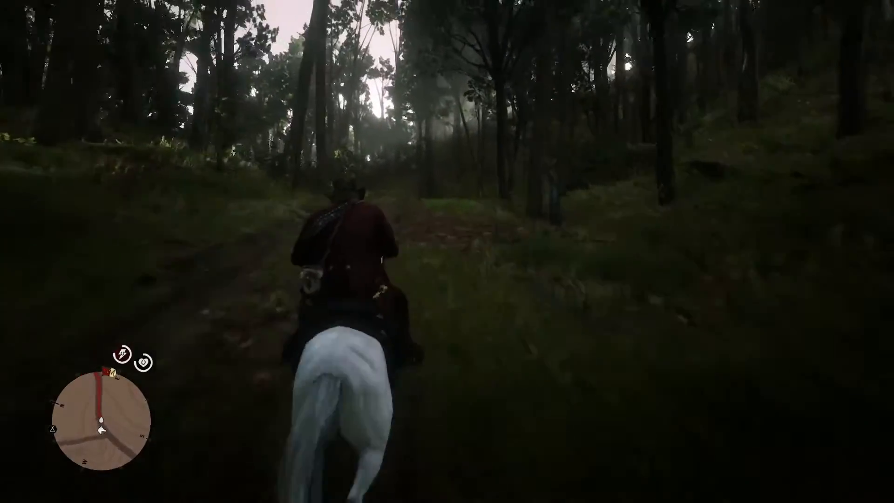
key(w)
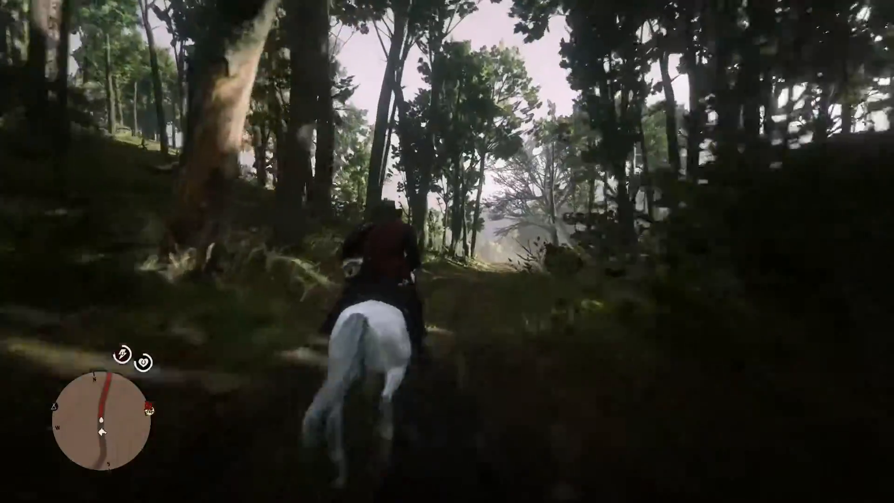
key(w)
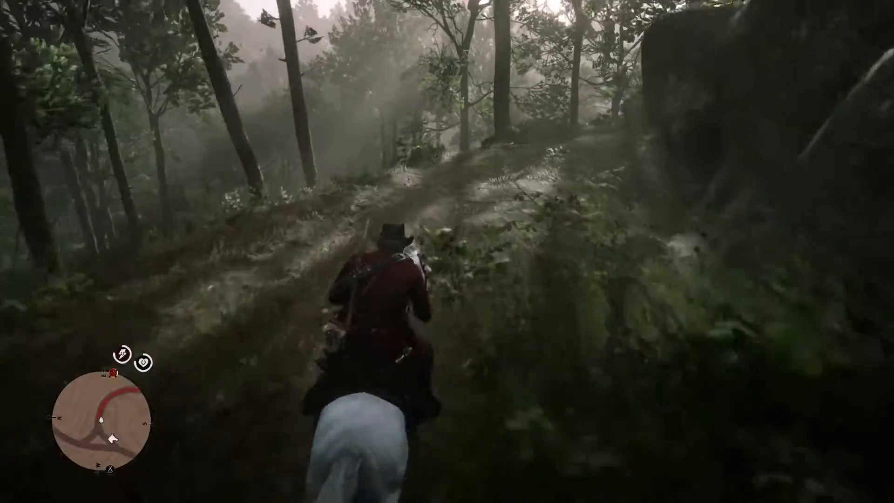
- Ride up the misty hillside path past the large rock outcrop
key(w)
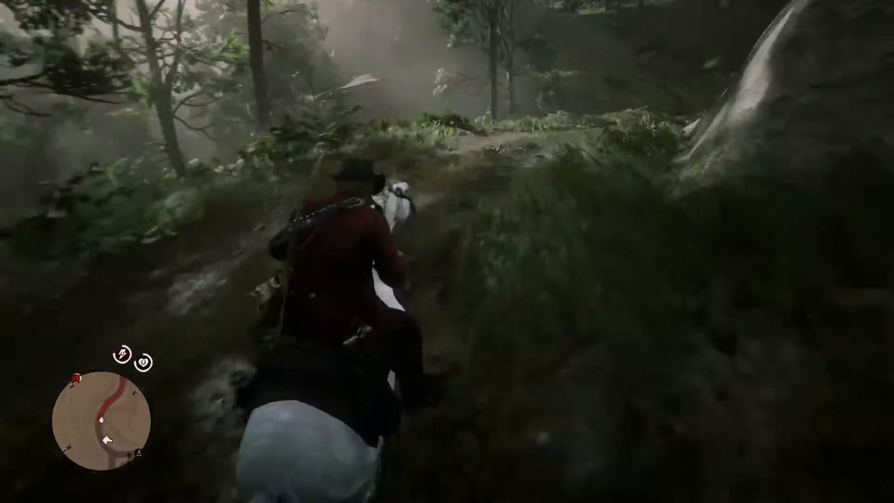